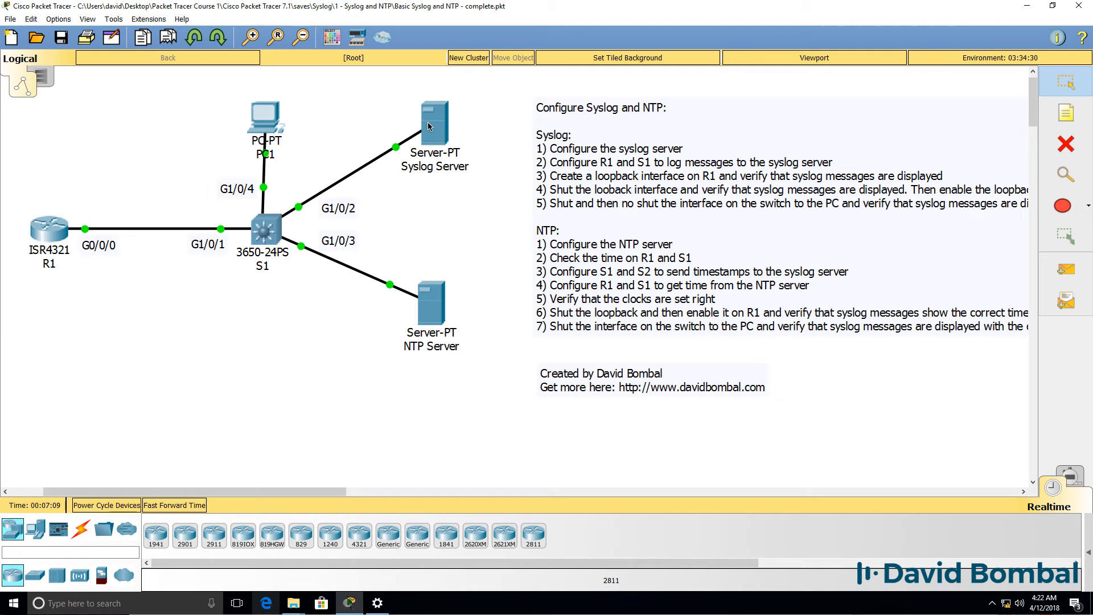
mouse_move(263, 207)
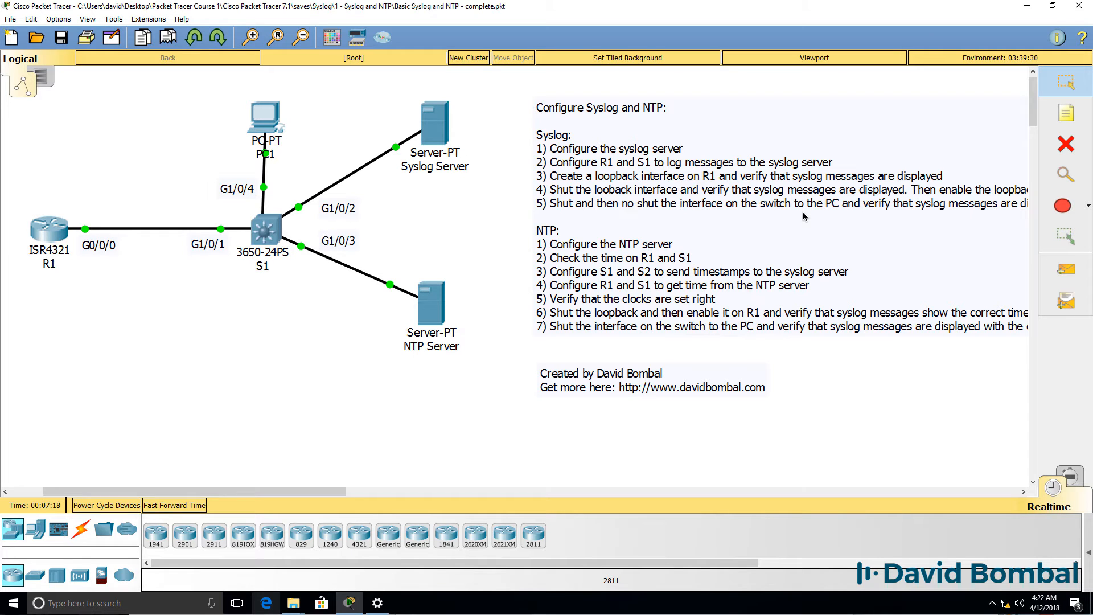
mouse_move(436, 135)
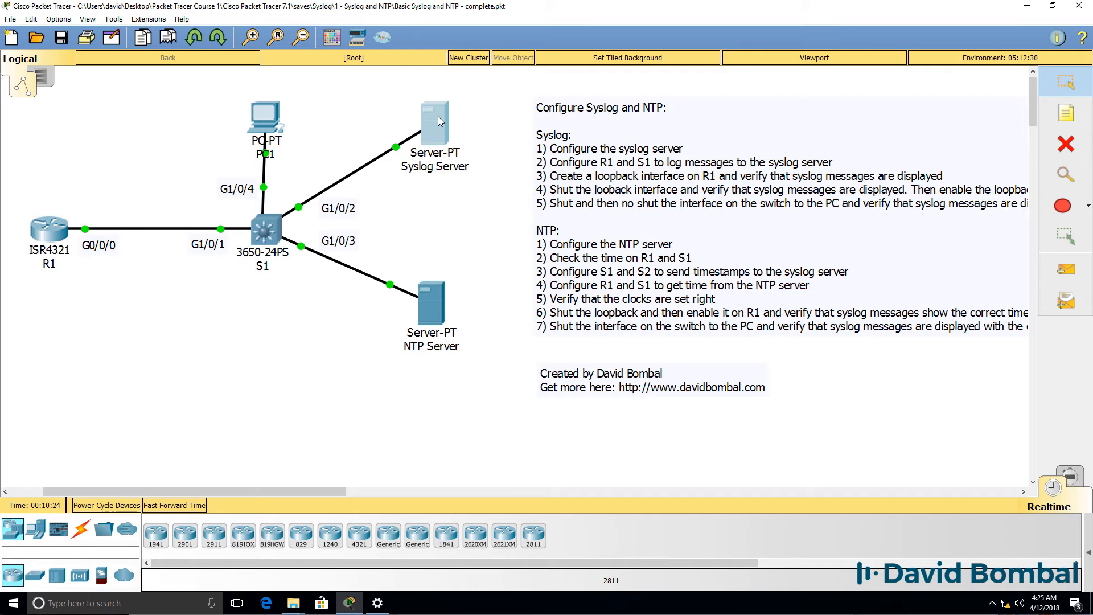
- Turn the SYSLOG service On in the Syslog Server's Services settings
double_click(434, 122)
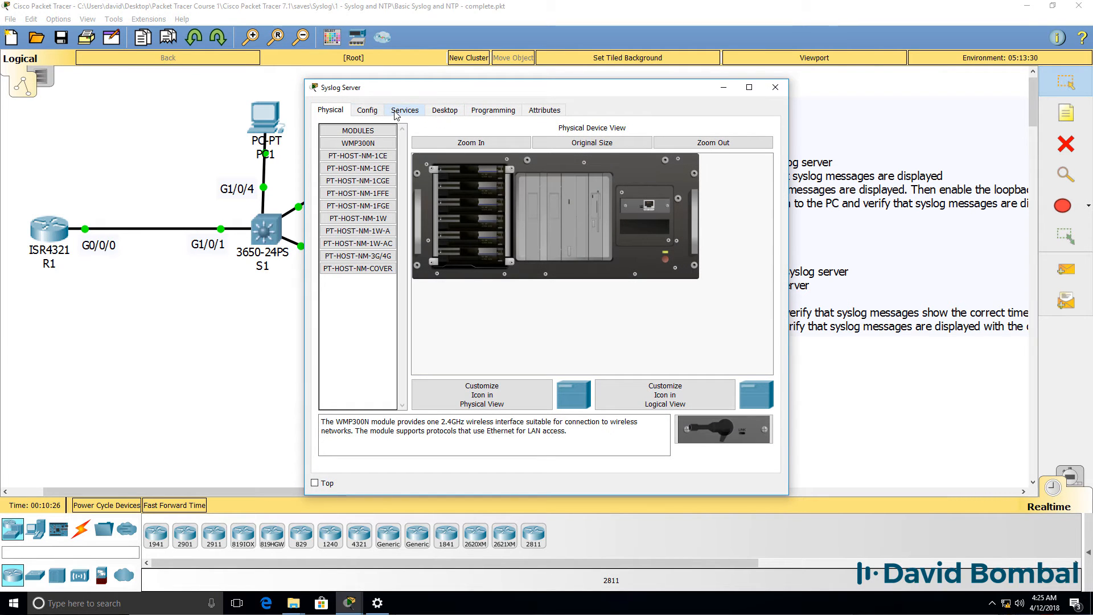
click(404, 110)
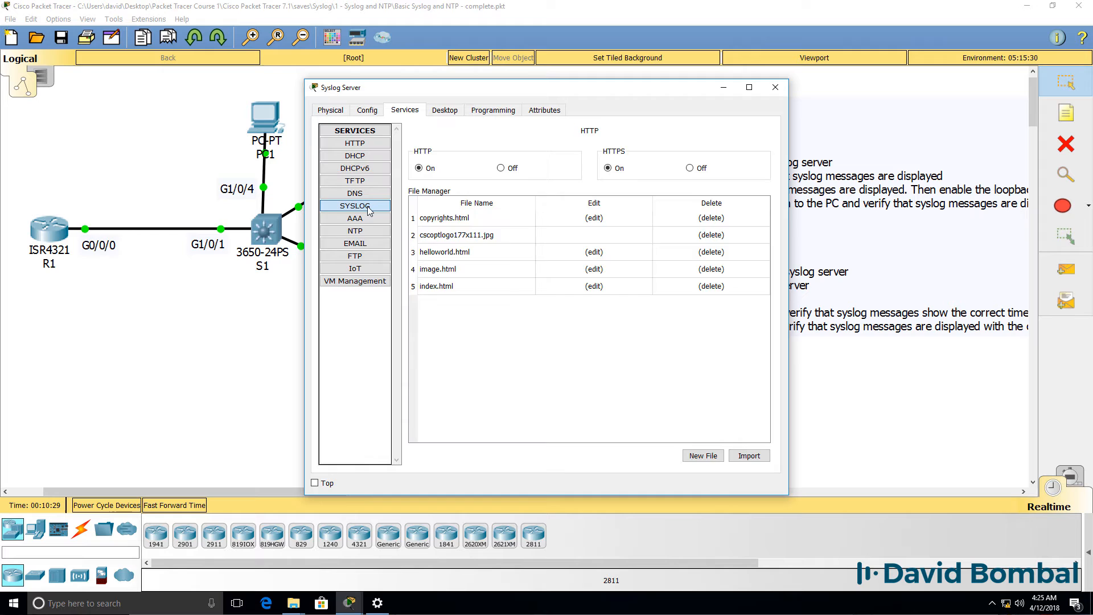
click(355, 205)
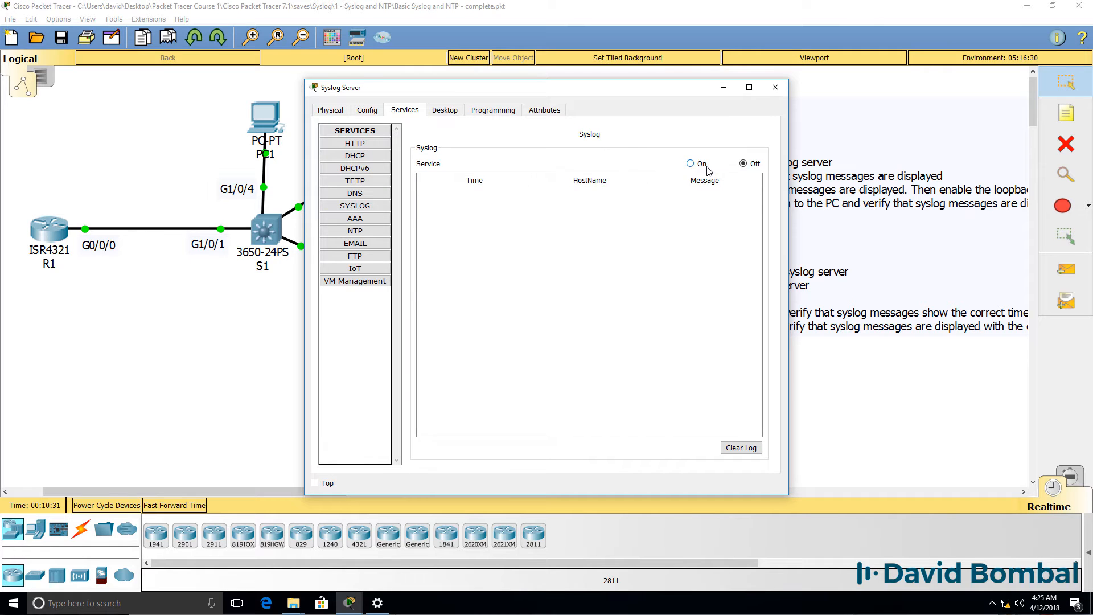
click(775, 88)
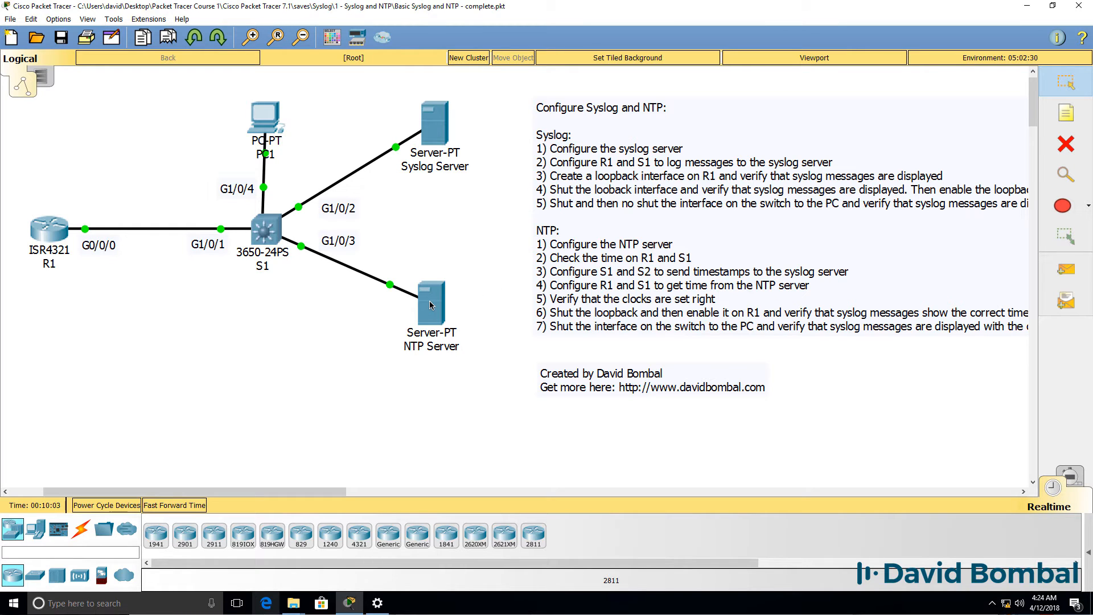
- Turn the NTP service On in the NTP Server's Services settings
double_click(430, 307)
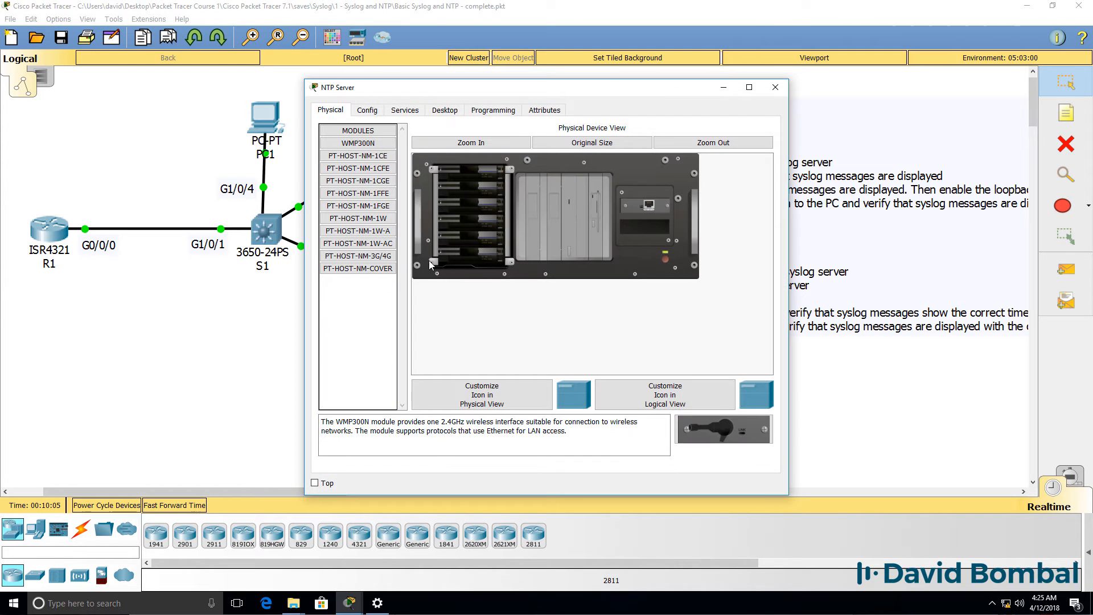
click(404, 109)
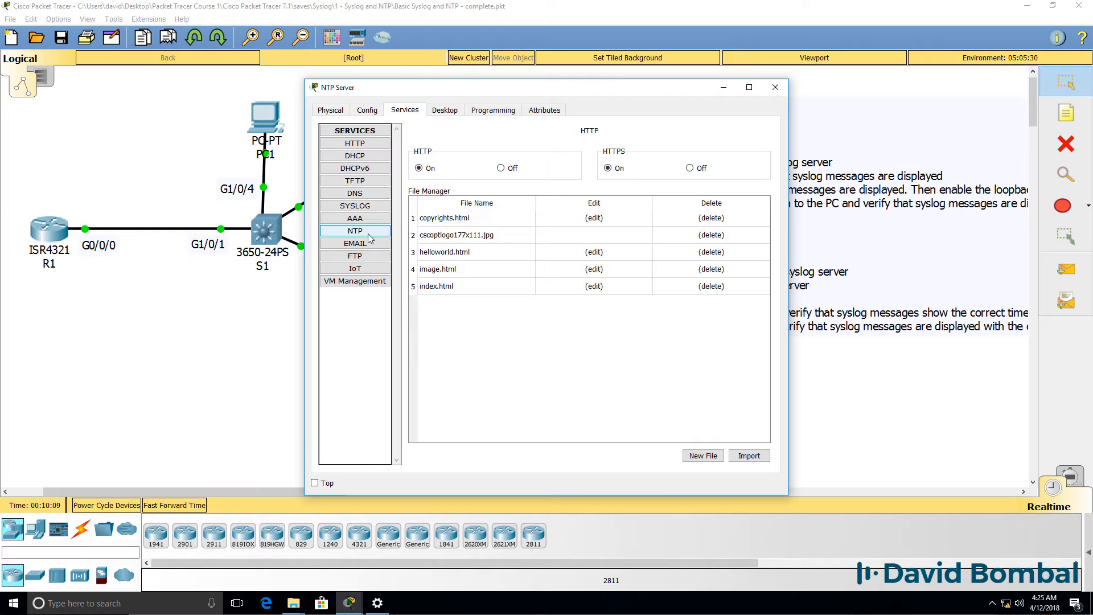
click(355, 231)
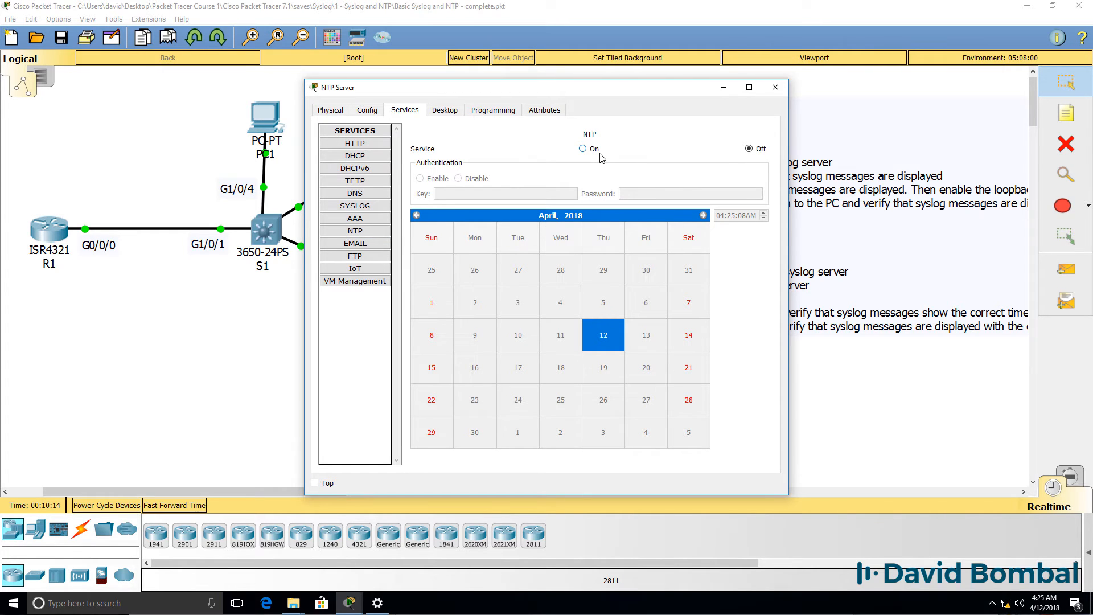
click(774, 87)
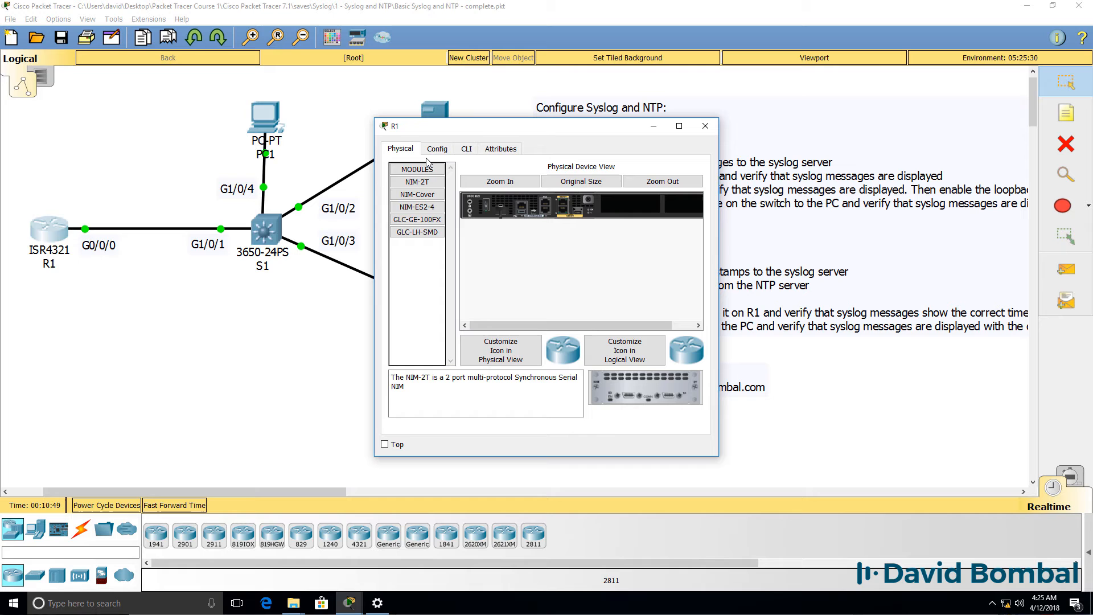
- Run 'show clock' in R1's CLI, revealing an unsynchronised 1993 date at 0:10:58 UTC
click(466, 148)
text(sh cl)
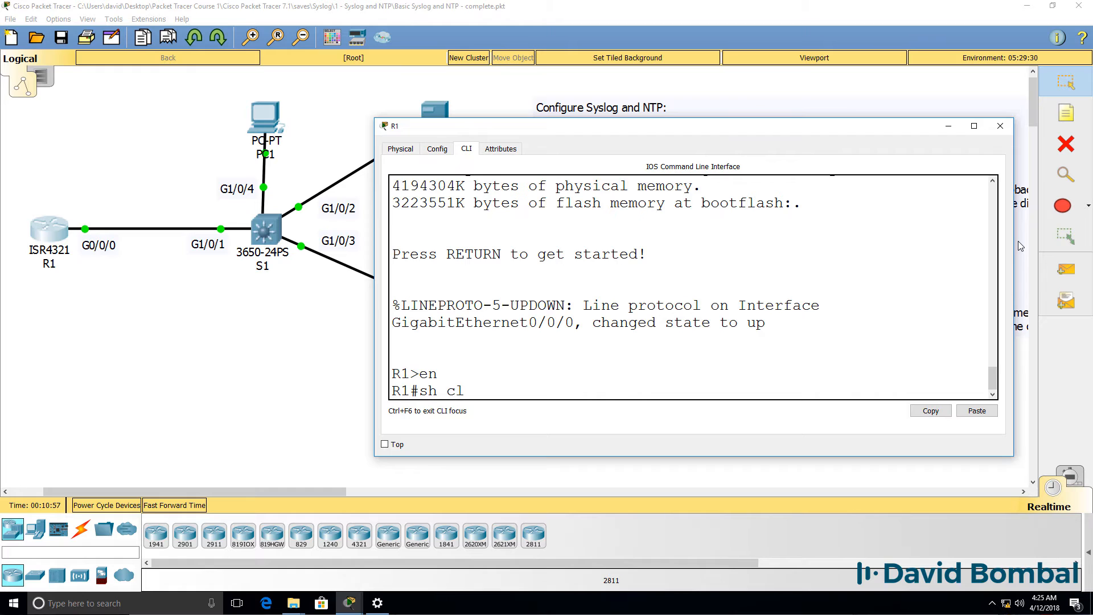
key(Return)
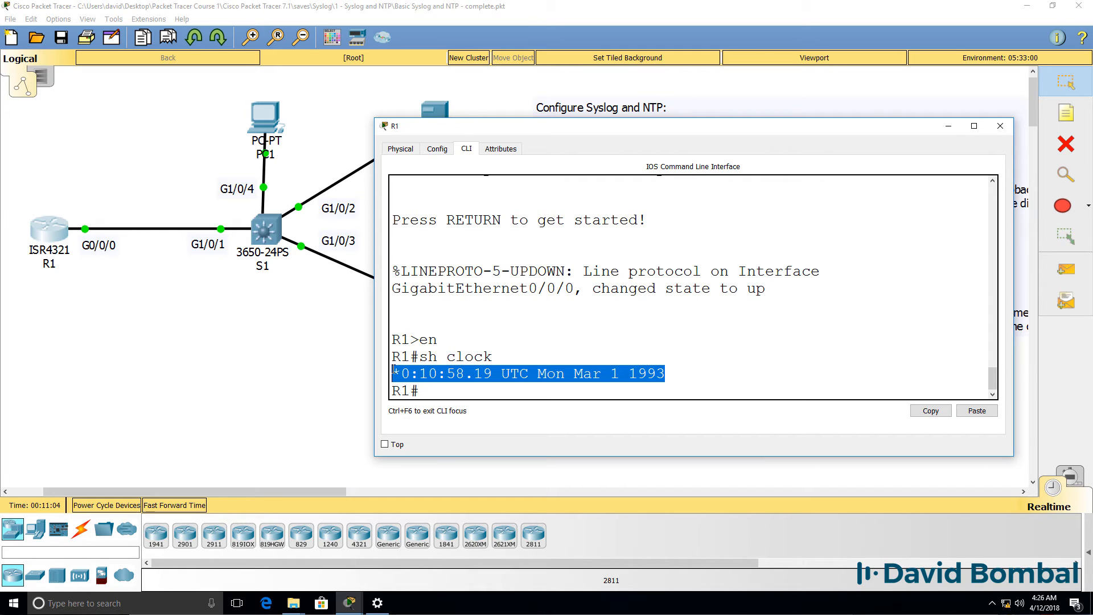
click(1000, 126)
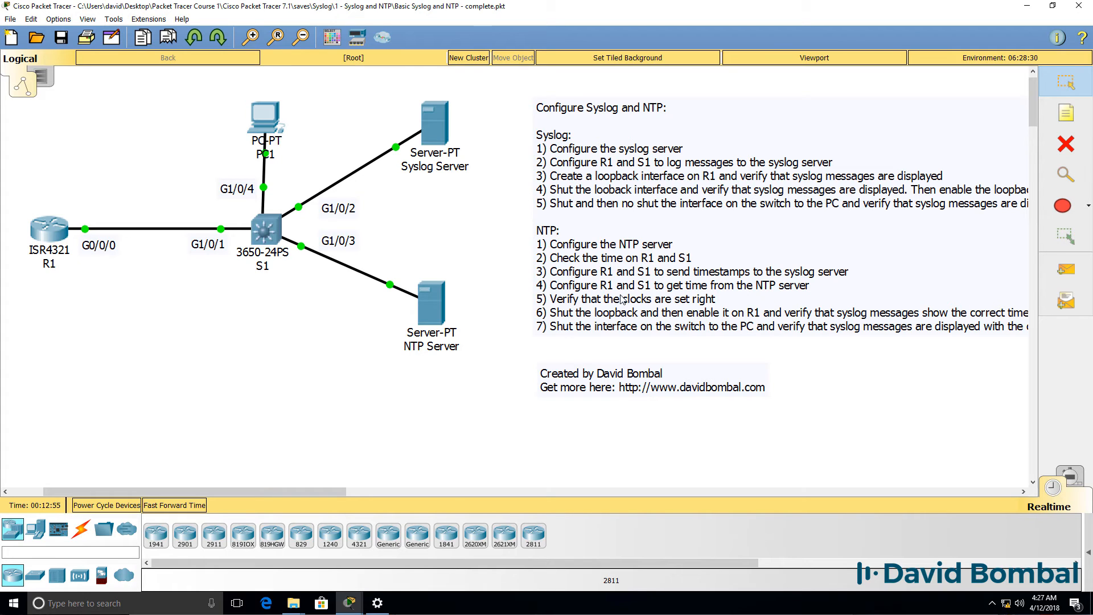
mouse_move(762, 300)
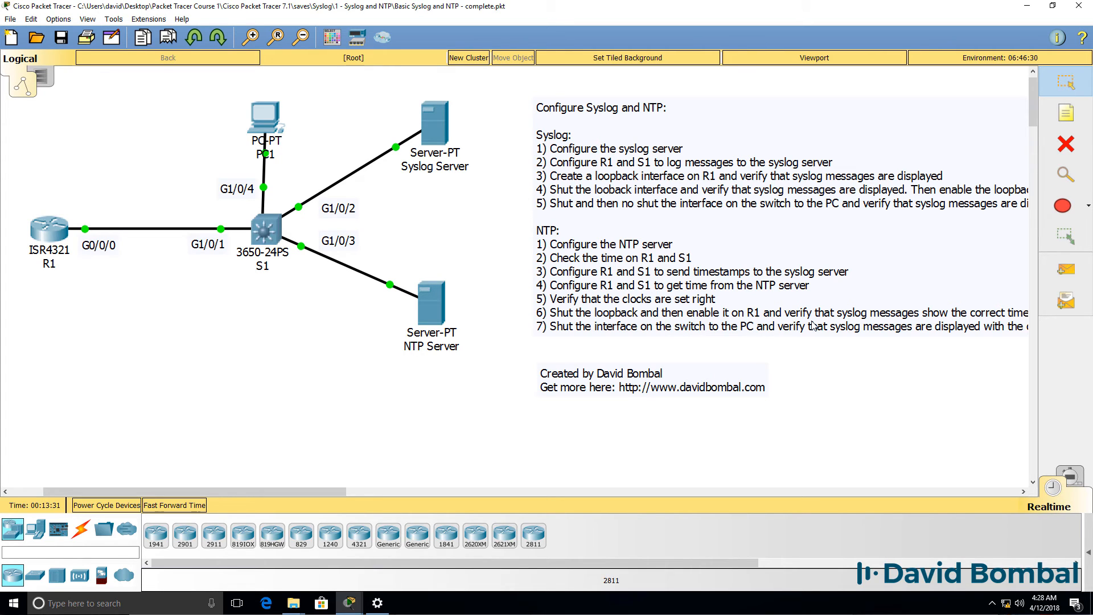
mouse_move(772, 350)
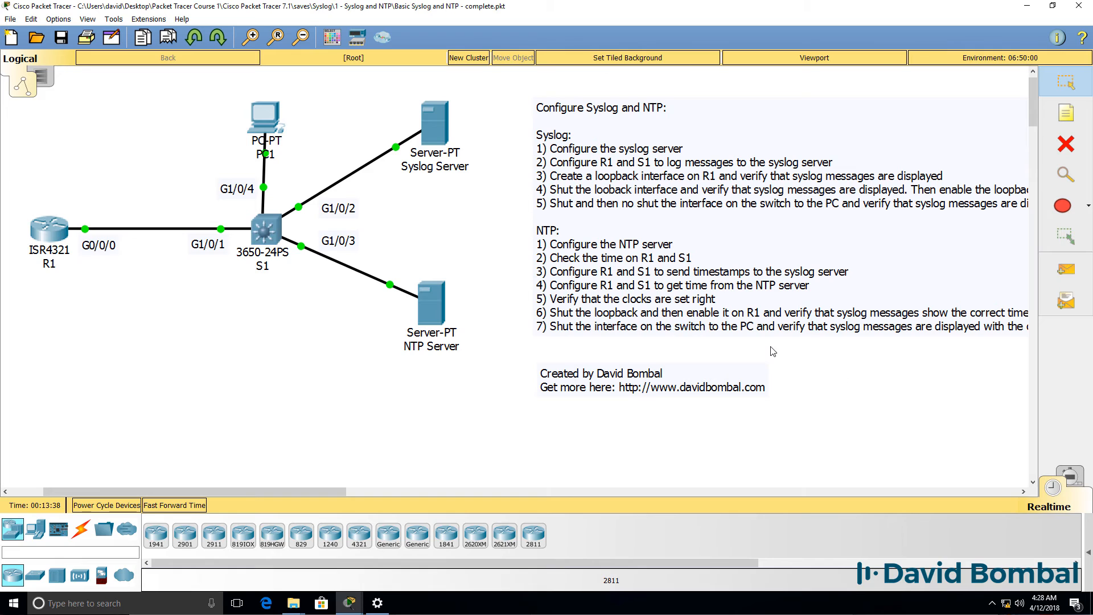
mouse_move(243, 198)
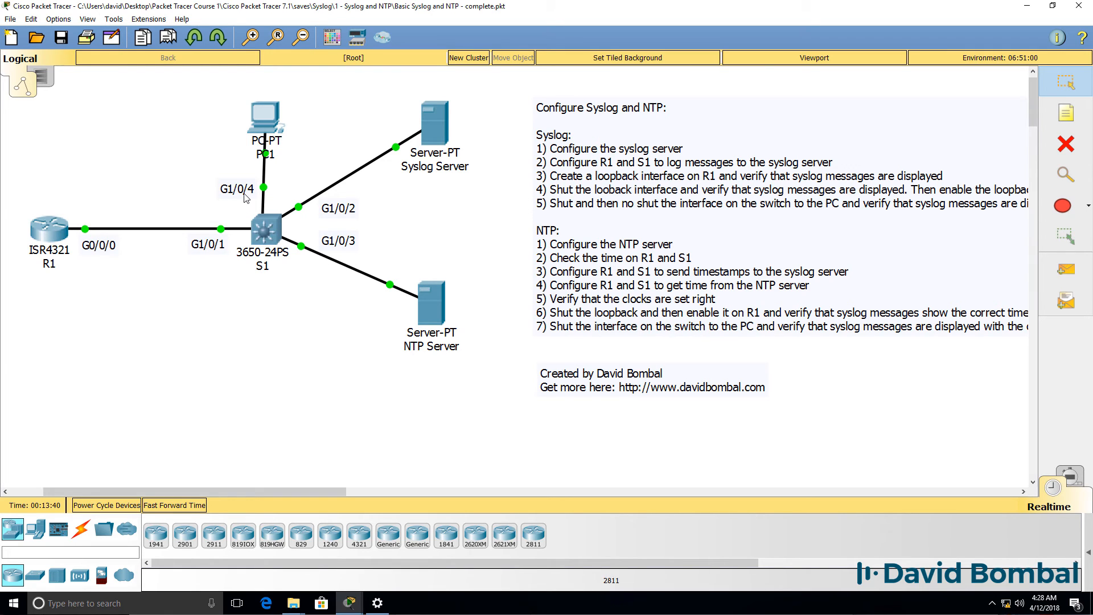
mouse_move(271, 207)
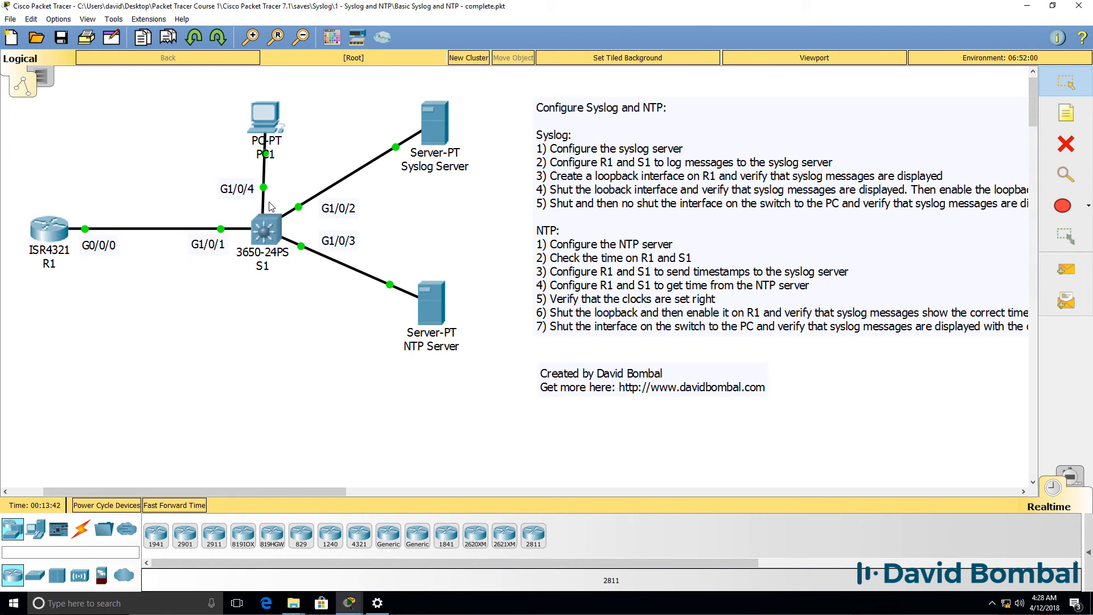